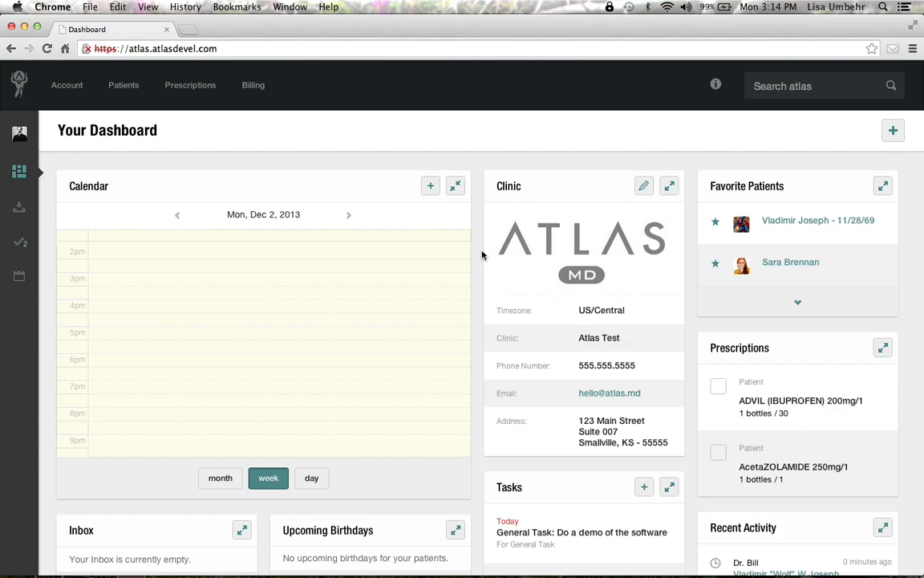
mouse_move(221, 186)
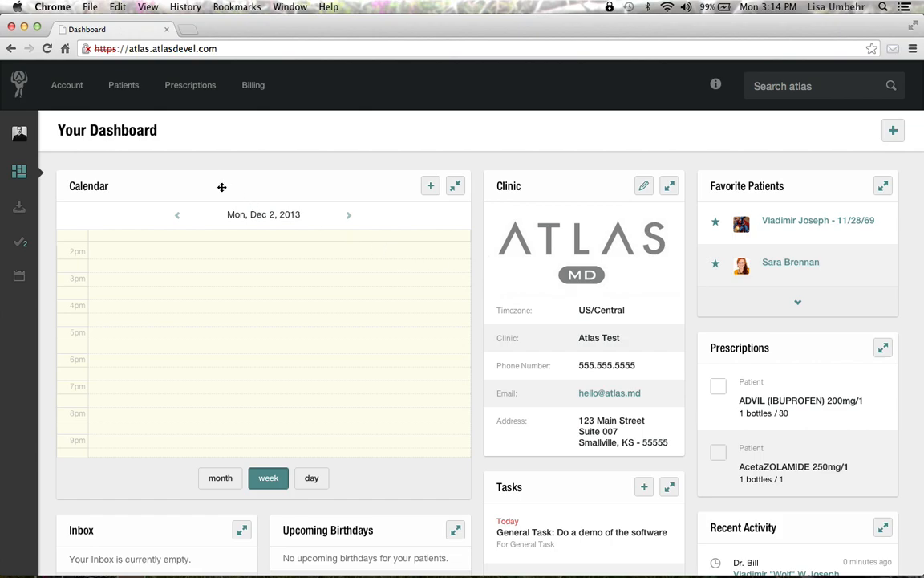
mouse_move(131, 306)
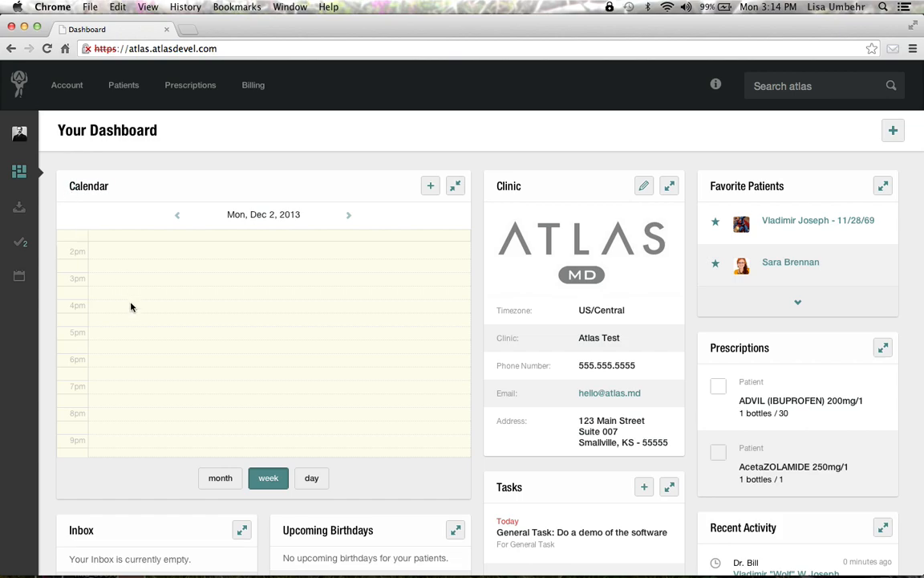
Switch the dashboard Calendar widget through month and day views for December 2, 2013.
left_click(219, 478)
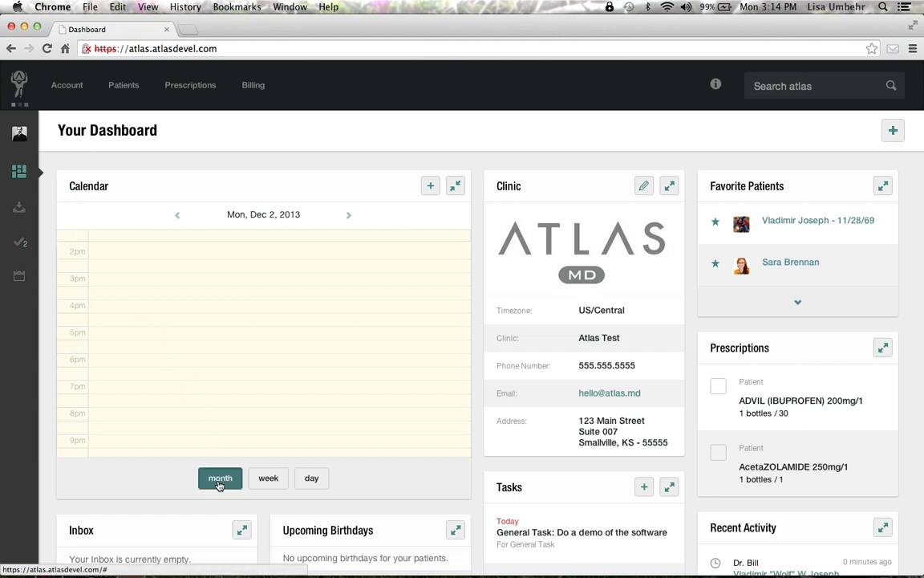
left_click(220, 478)
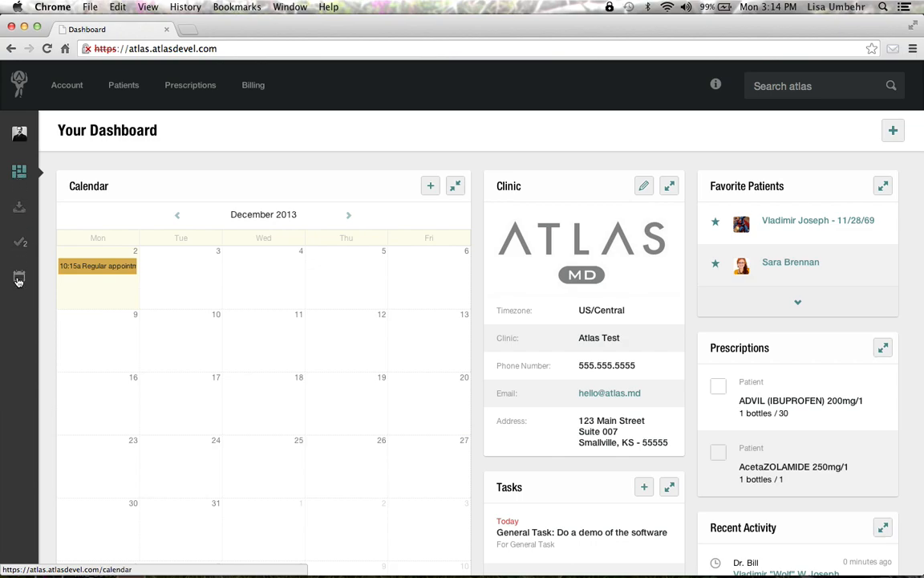
scroll("down", 3)
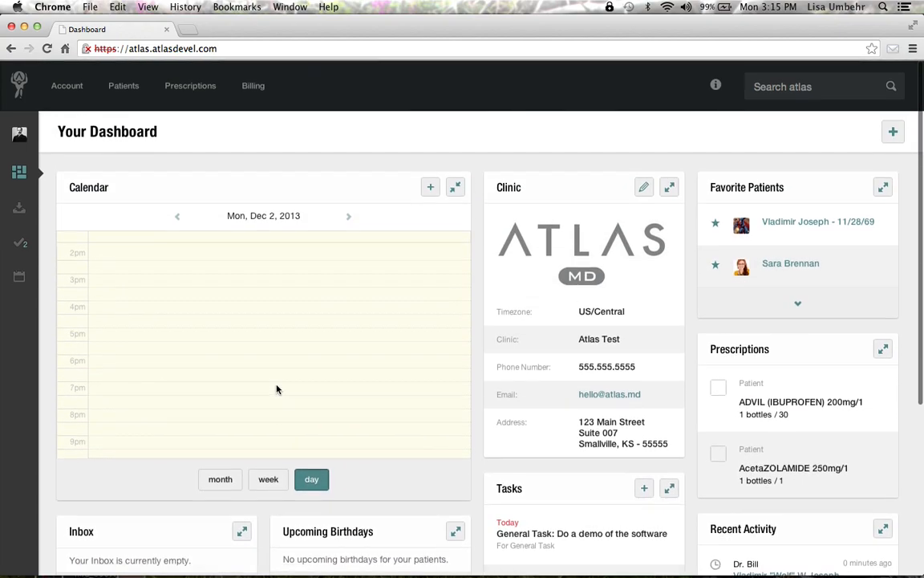
mouse_move(19, 279)
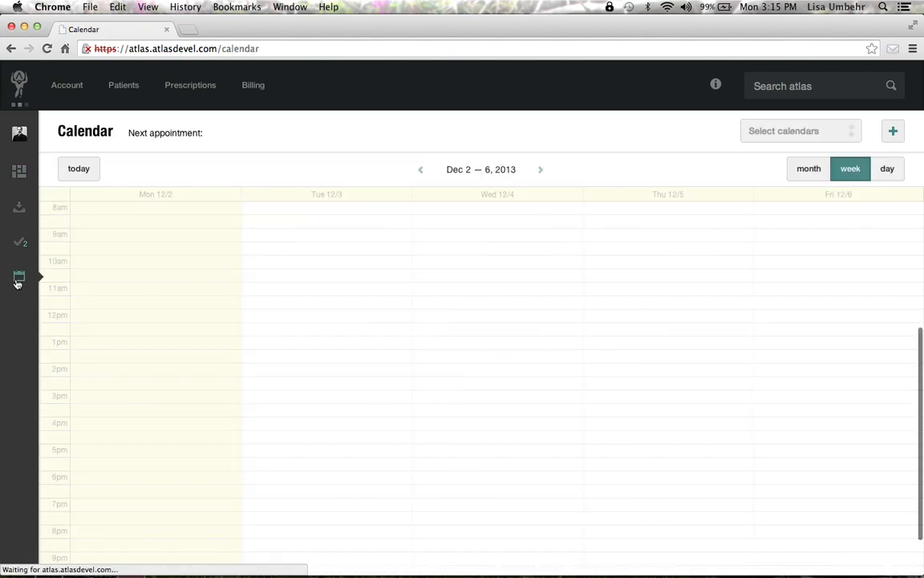
Show the full Calendar page for the week of Dec 2–6, 2013 from the sidebar.
left_click(46, 48)
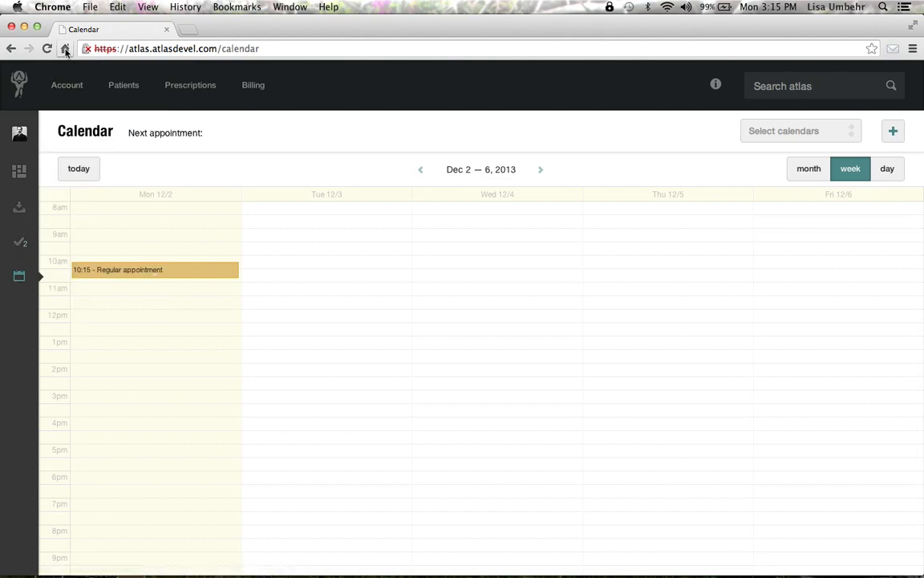
mouse_move(65, 48)
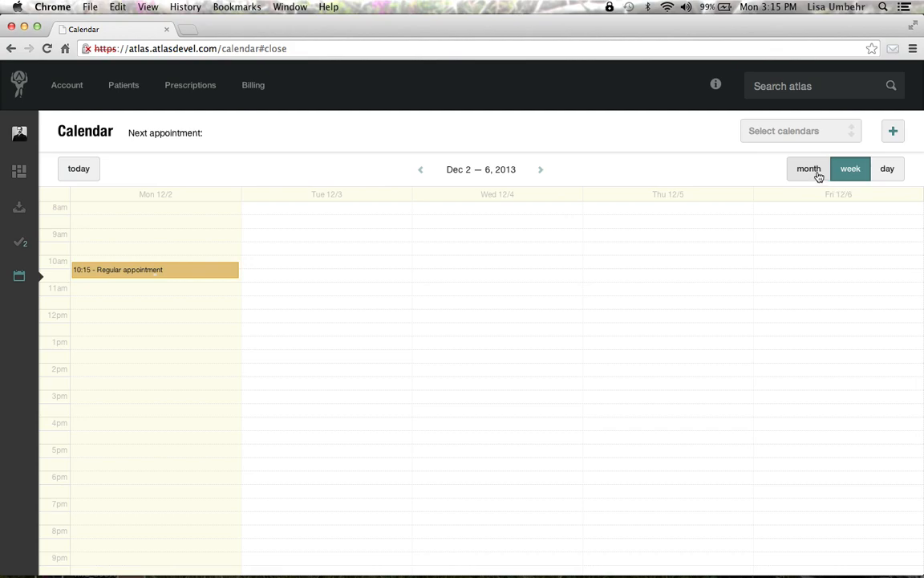
mouse_move(168, 369)
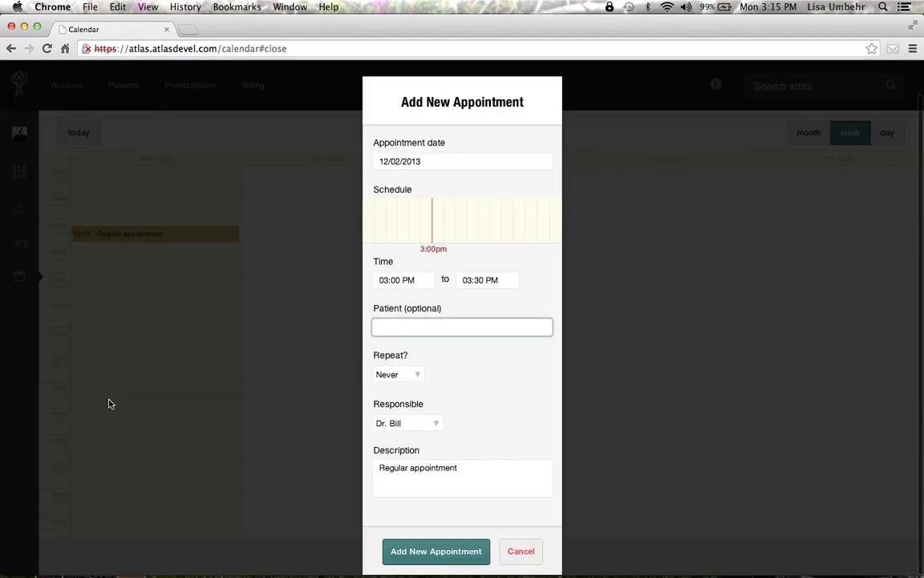
mouse_move(351, 363)
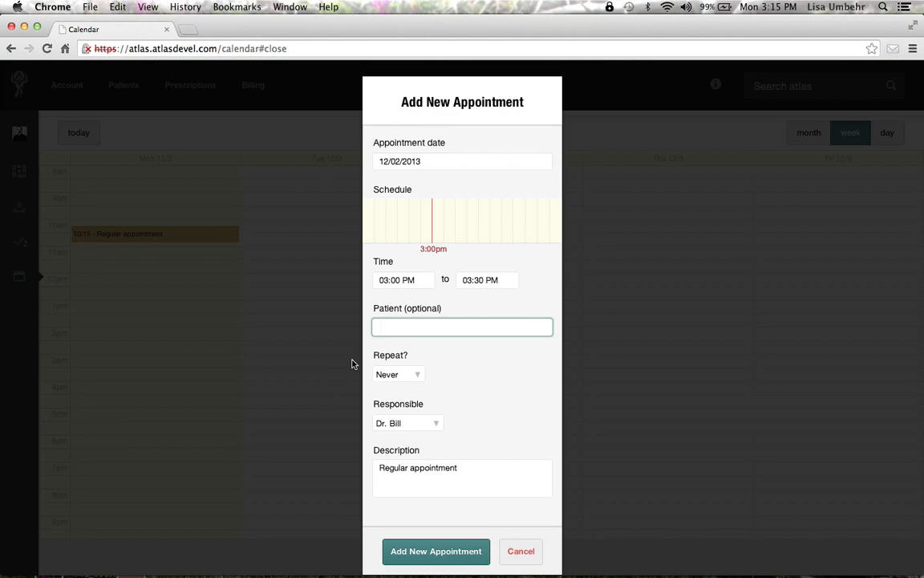
mouse_move(401, 279)
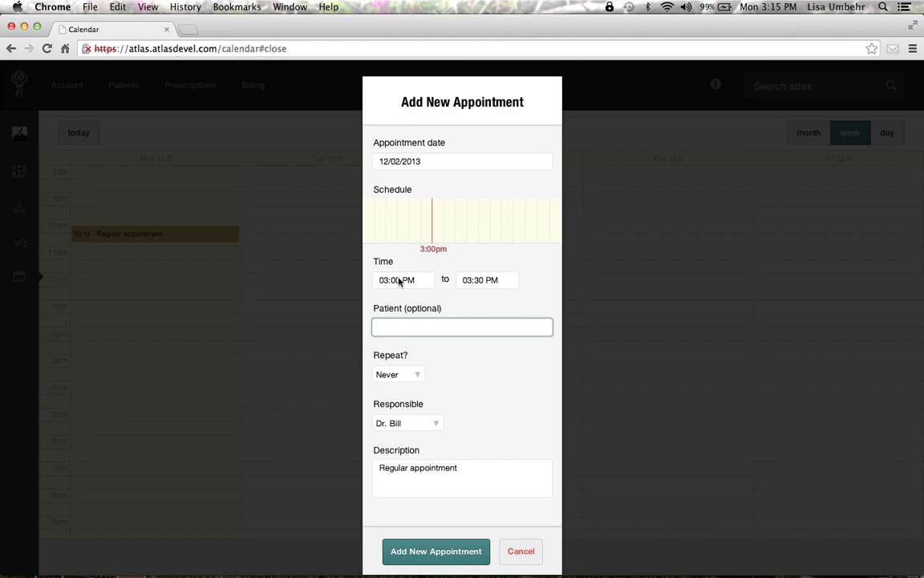
left_click(488, 279)
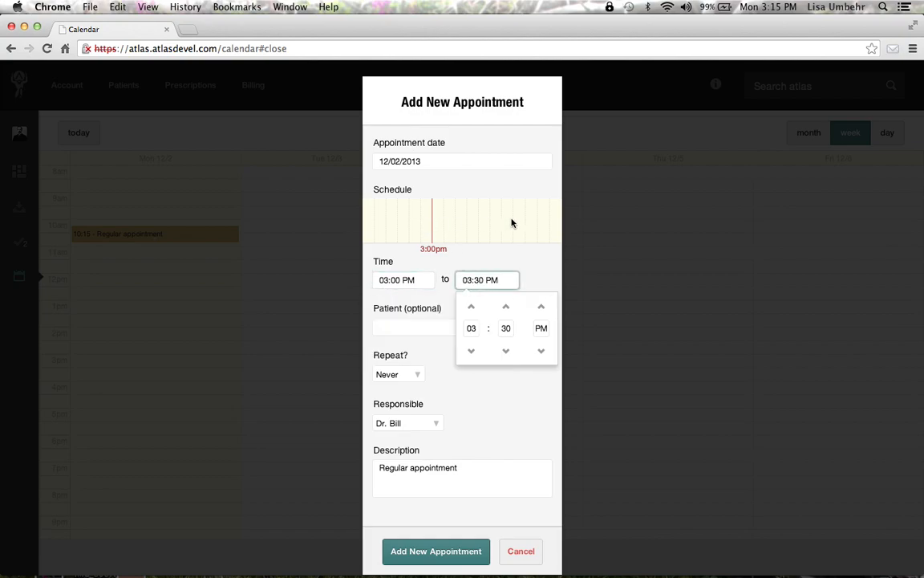
mouse_move(517, 236)
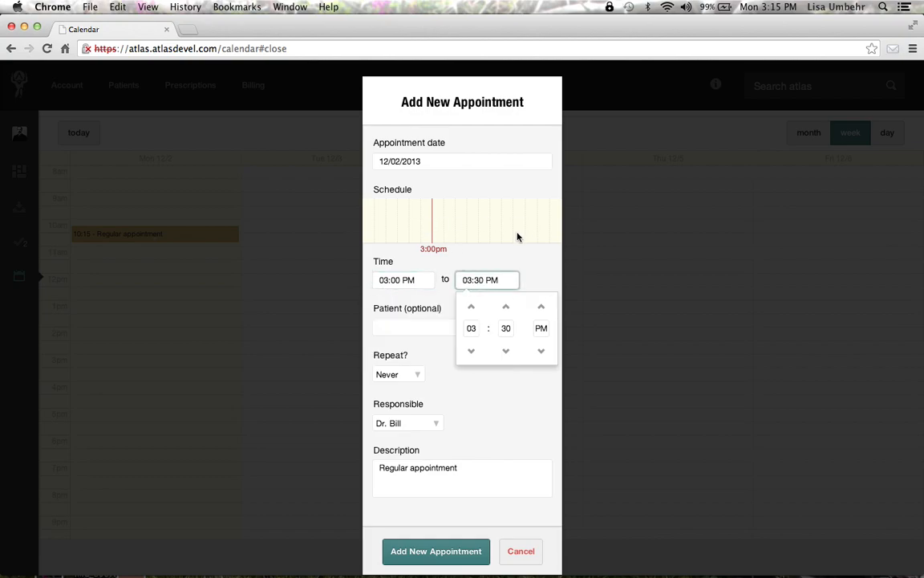
left_click(481, 255)
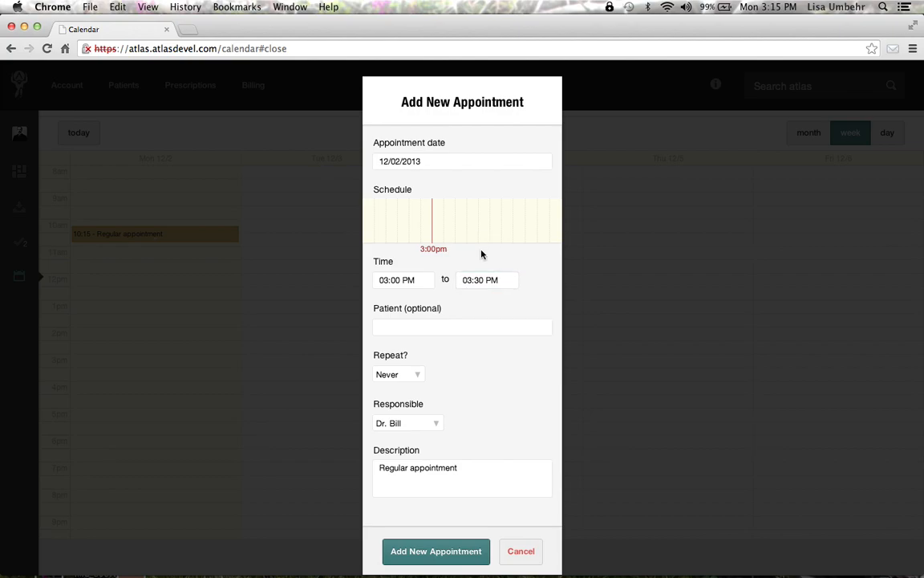
left_click(462, 327)
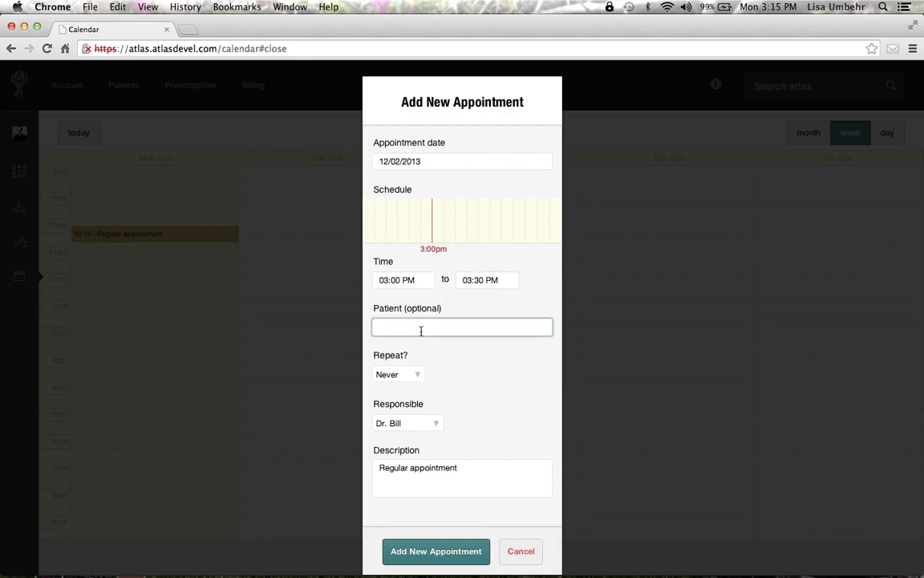
type("vladi")
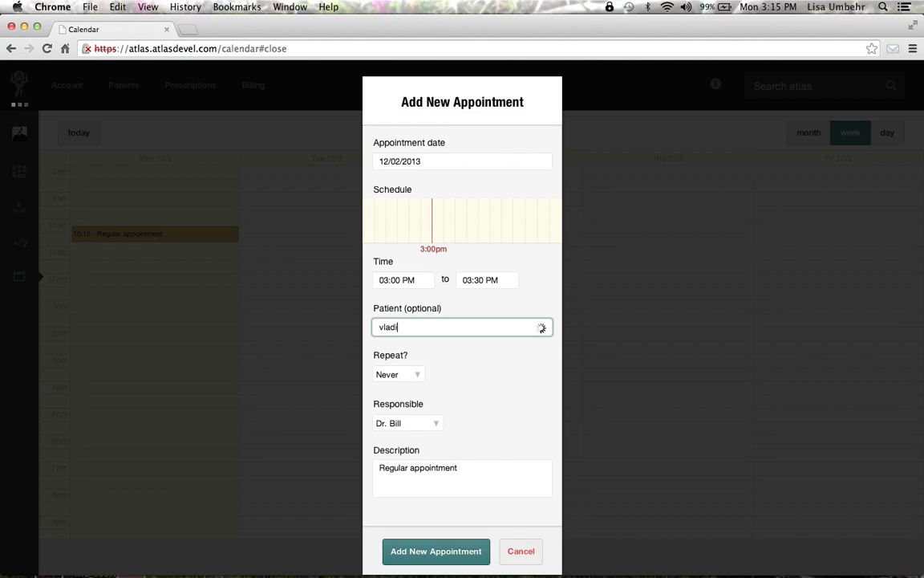
type("vladi")
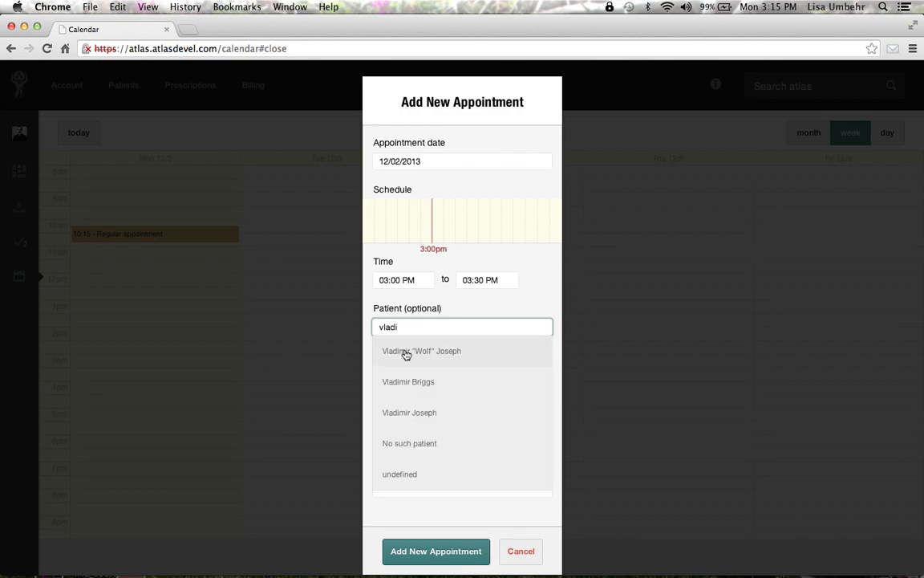
left_click(421, 350)
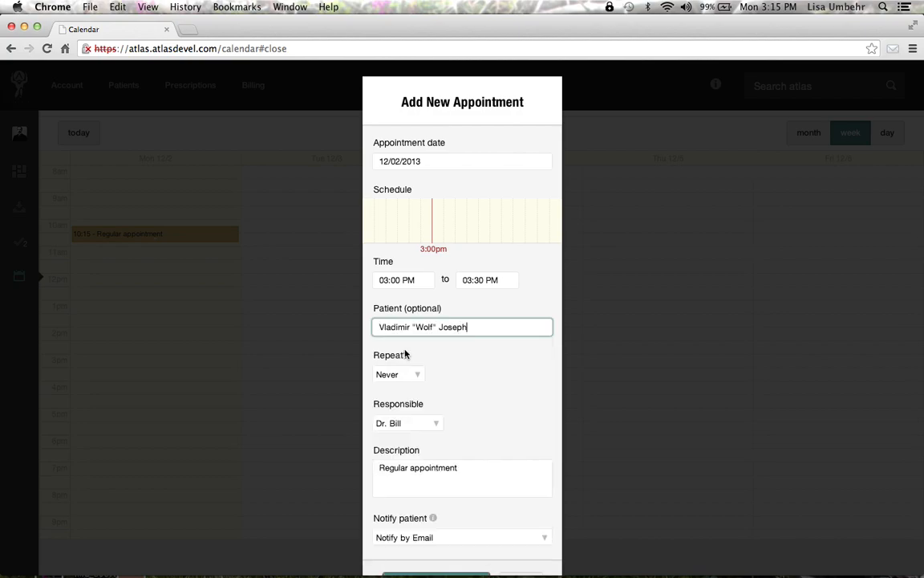
Keep Dr. Bill as the responsible provider for the appointment.
left_click(408, 424)
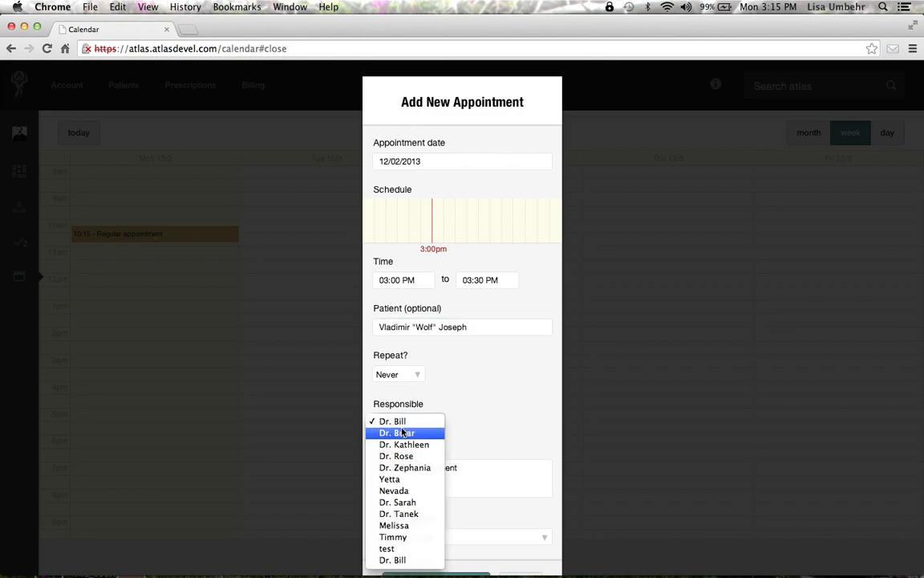
mouse_move(414, 436)
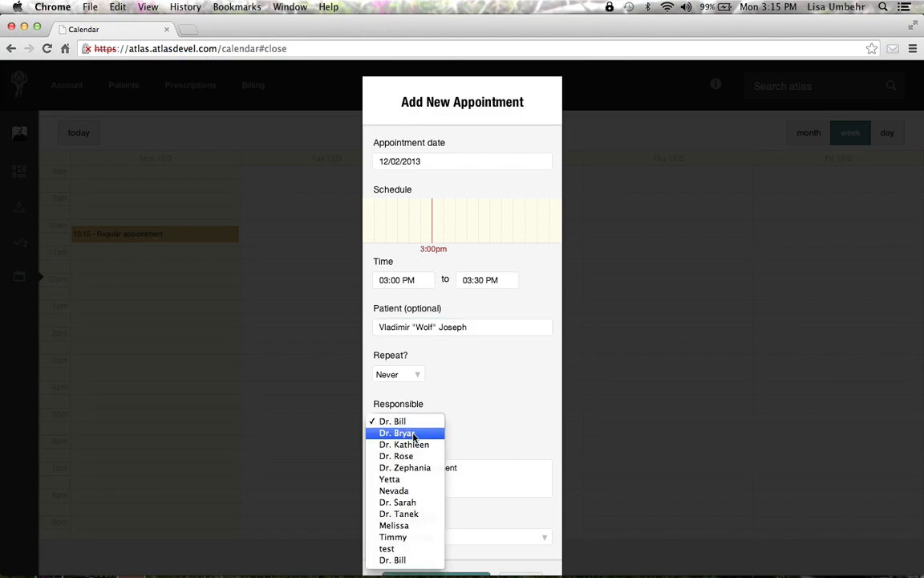
left_click(391, 420)
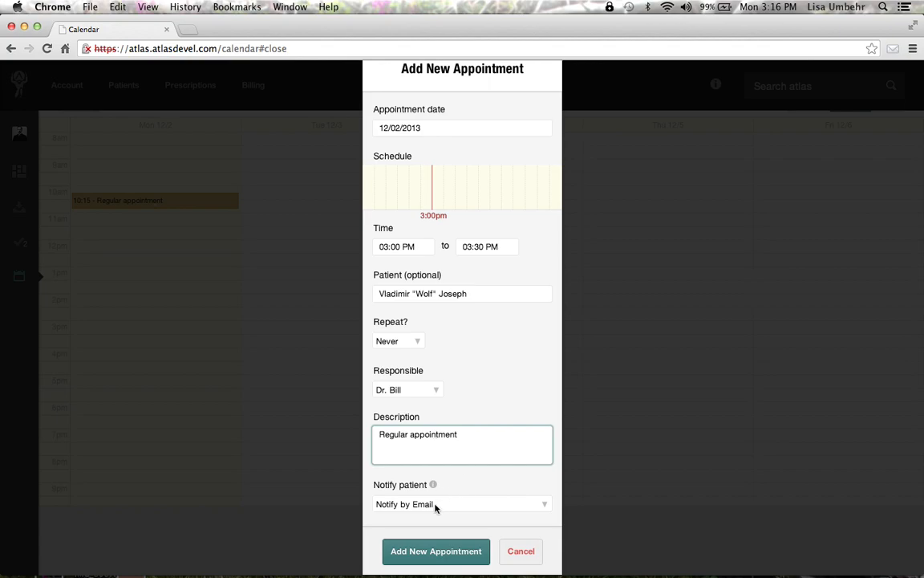
Choose Notify by Email and add the new 3:00 PM appointment.
left_click(462, 504)
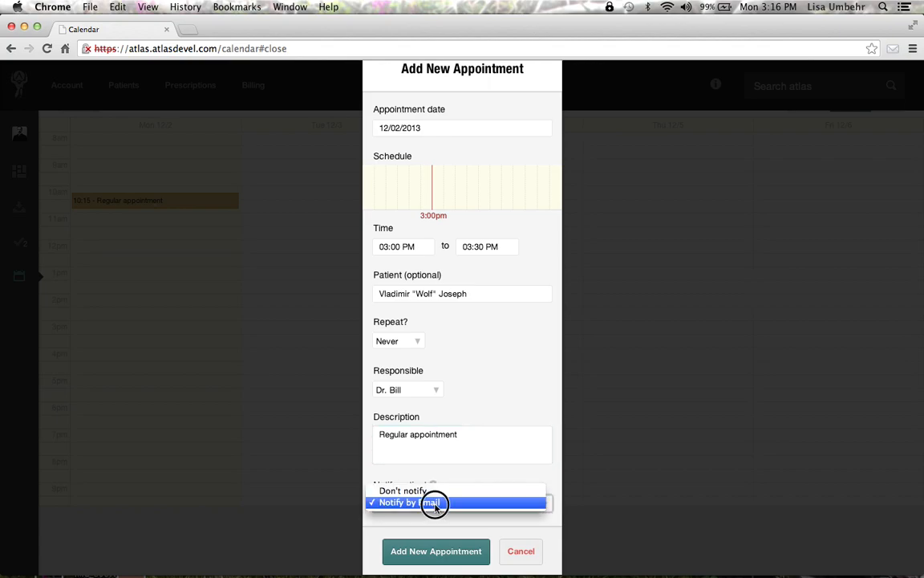
left_click(436, 502)
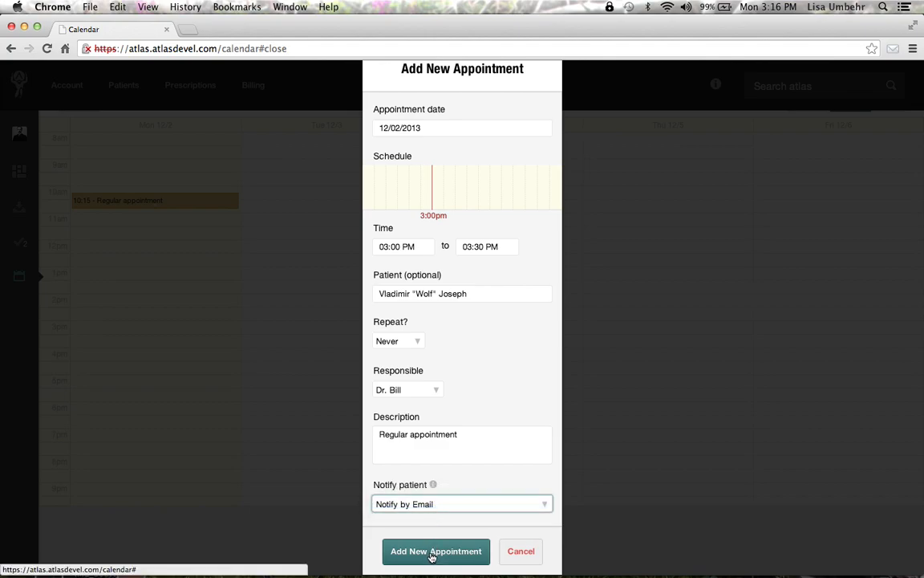
left_click(436, 551)
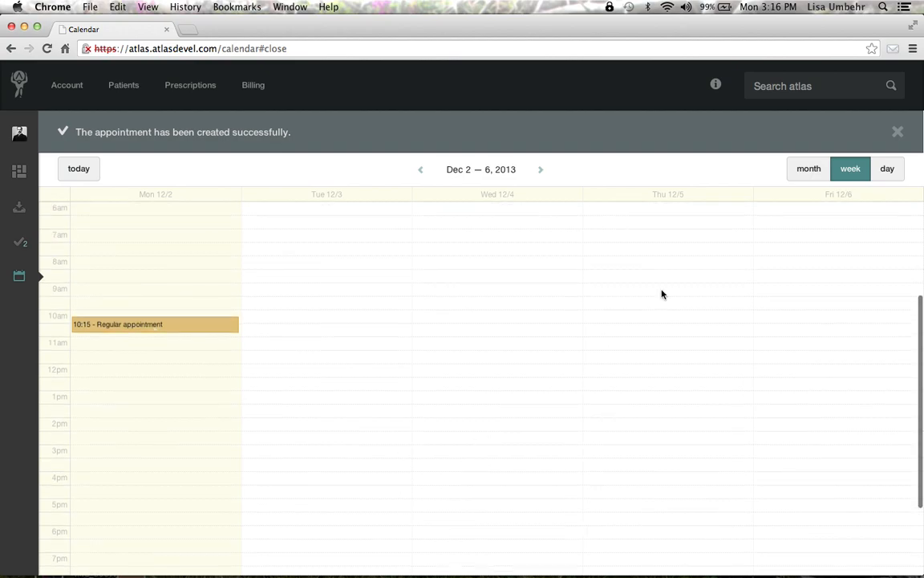
Dismiss the success banner and show the Subscribe to iCal dialog from Select calendars.
left_click(898, 132)
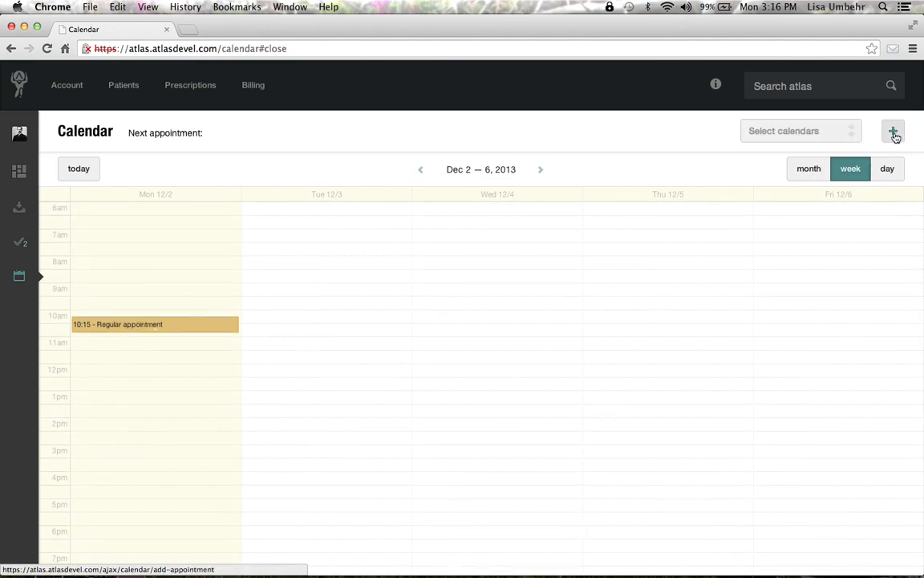
left_click(799, 132)
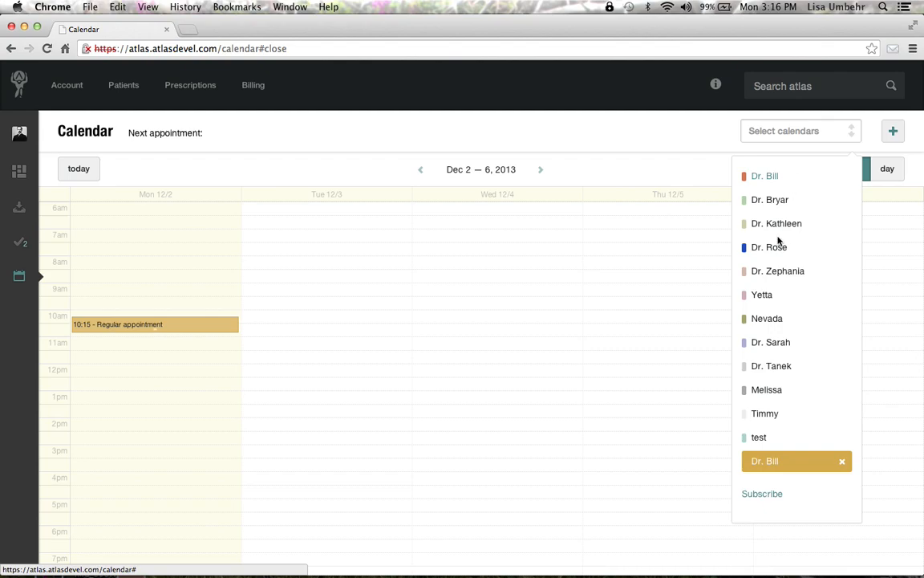
mouse_move(777, 247)
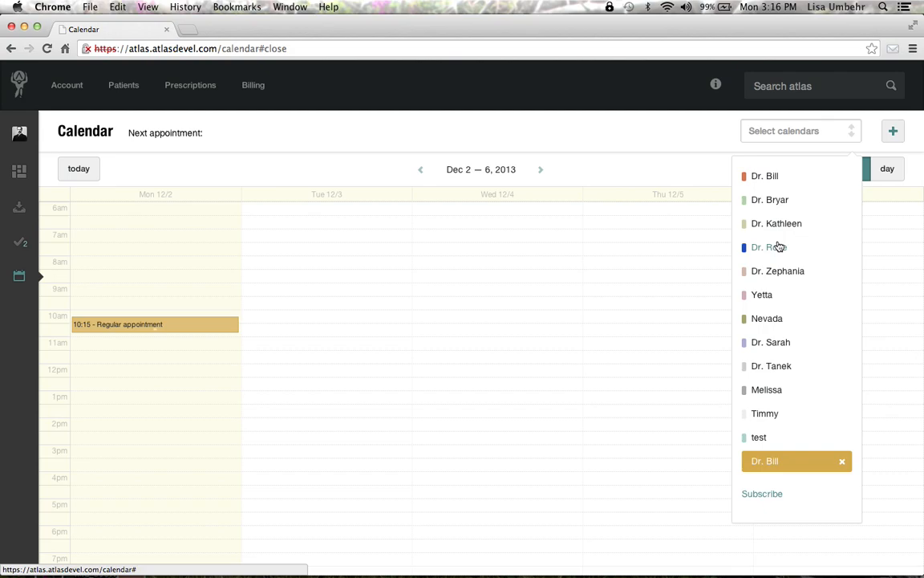
mouse_move(782, 279)
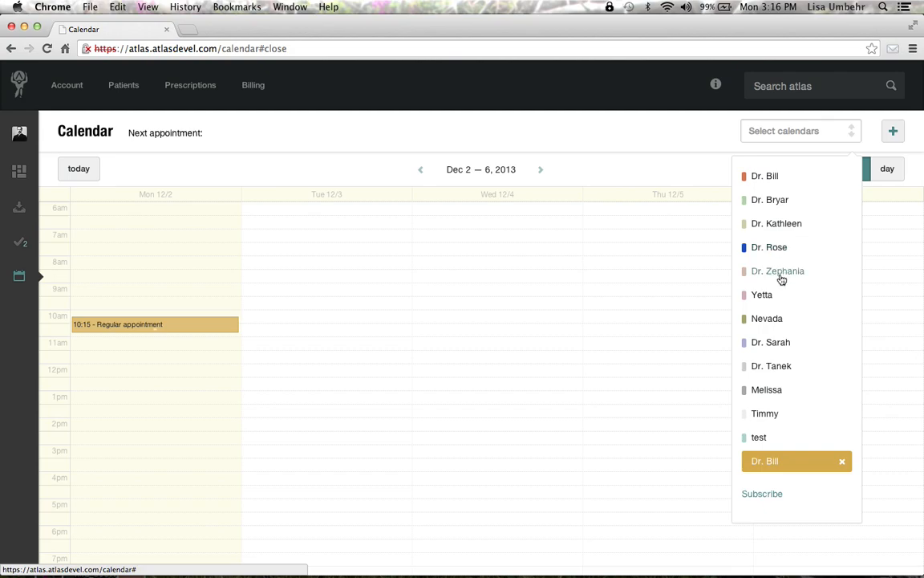
mouse_move(757, 496)
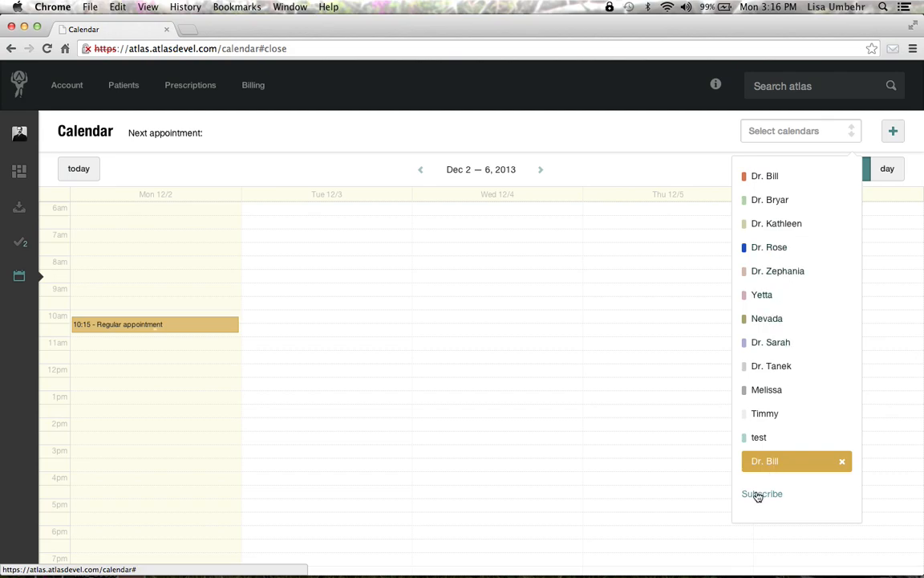
left_click(760, 494)
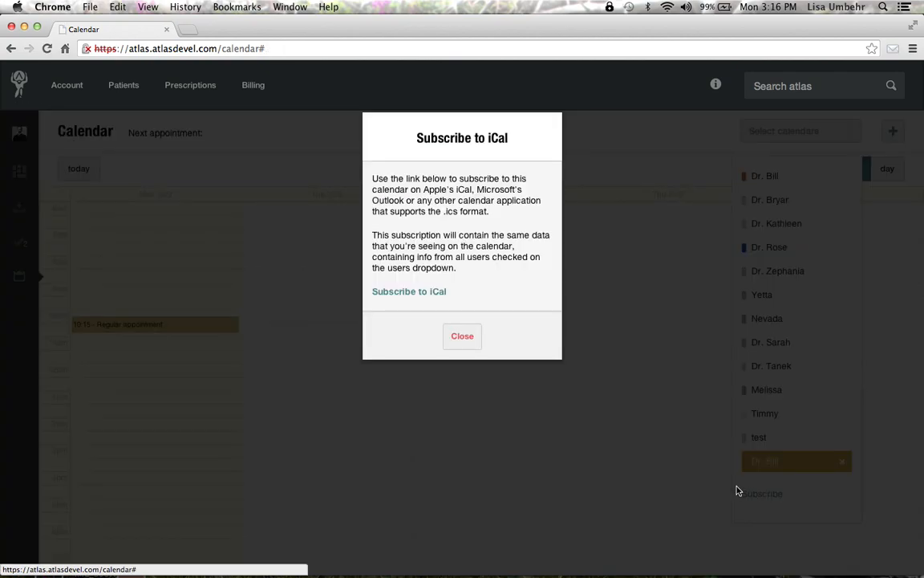